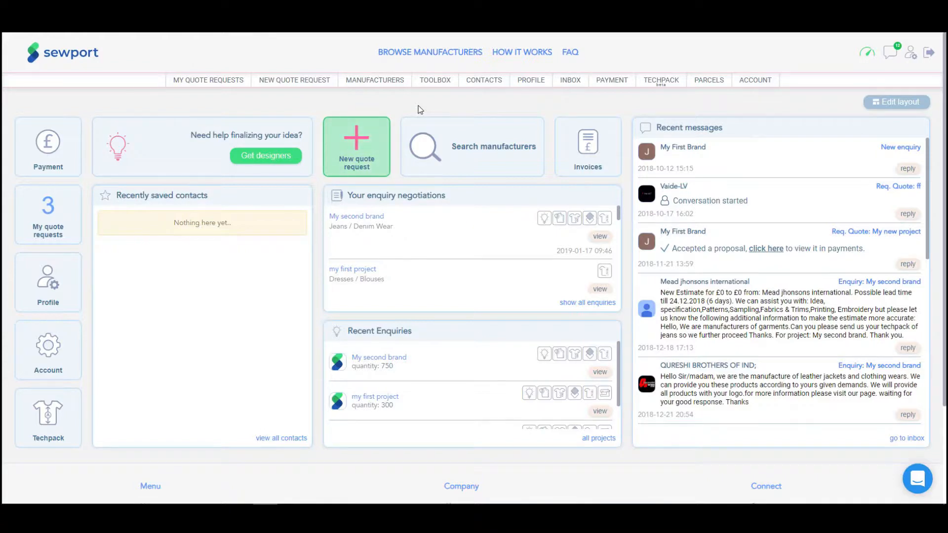
pyautogui.click(375, 80)
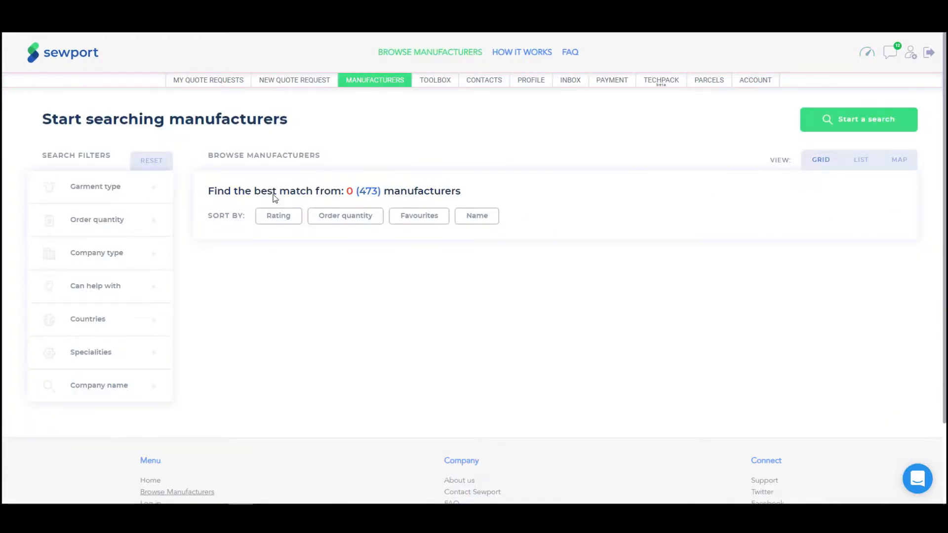
pyautogui.click(99, 385)
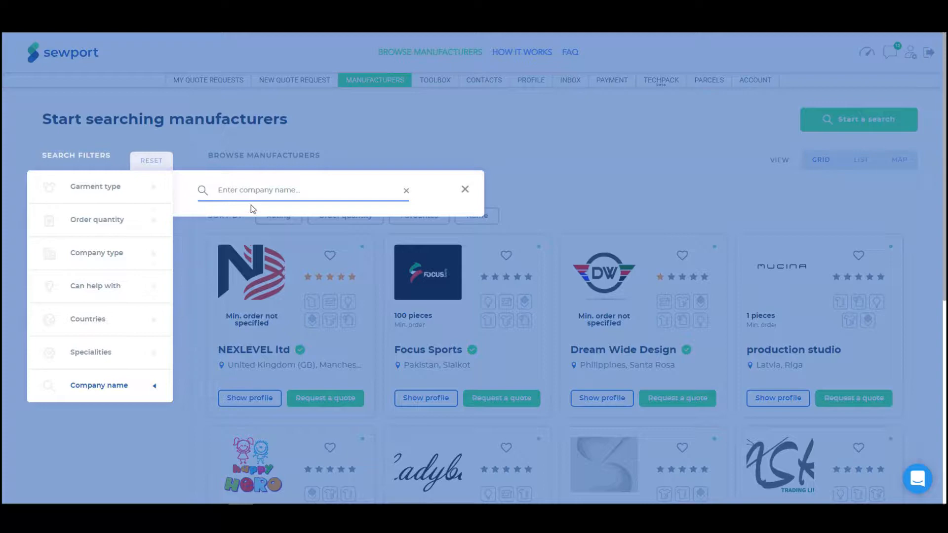
pyautogui.write('anna smi')
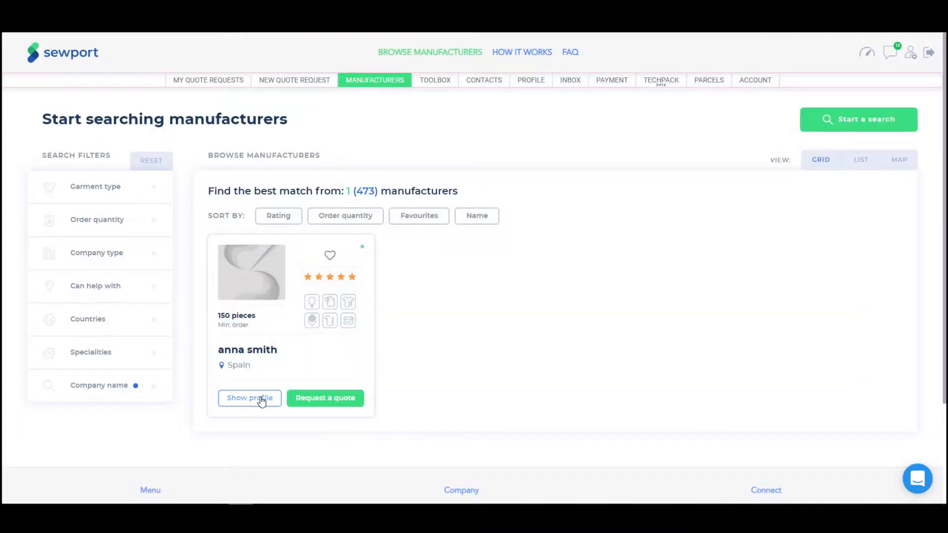
# Open the matching manufacturer's profile and scroll down to its Reviews section.
pyautogui.click(249, 398)
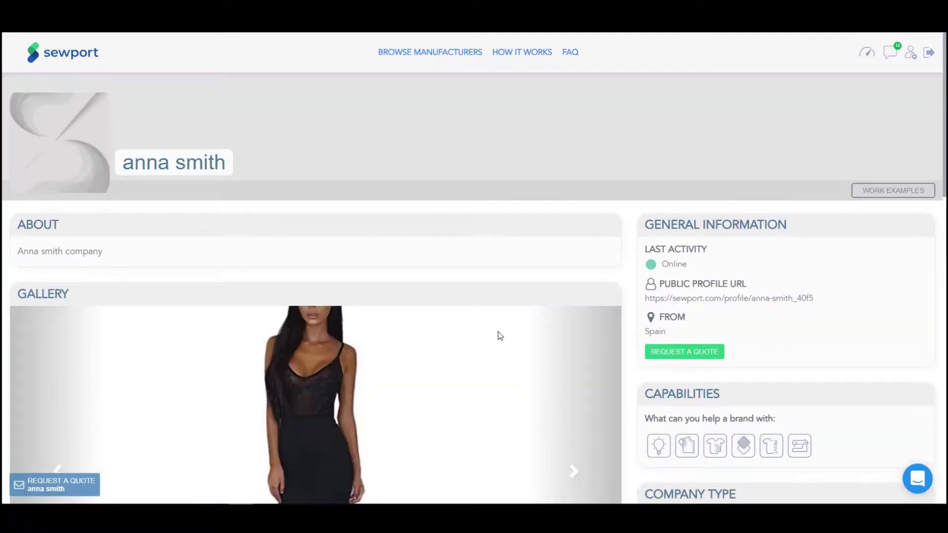
pyautogui.scroll(-3)
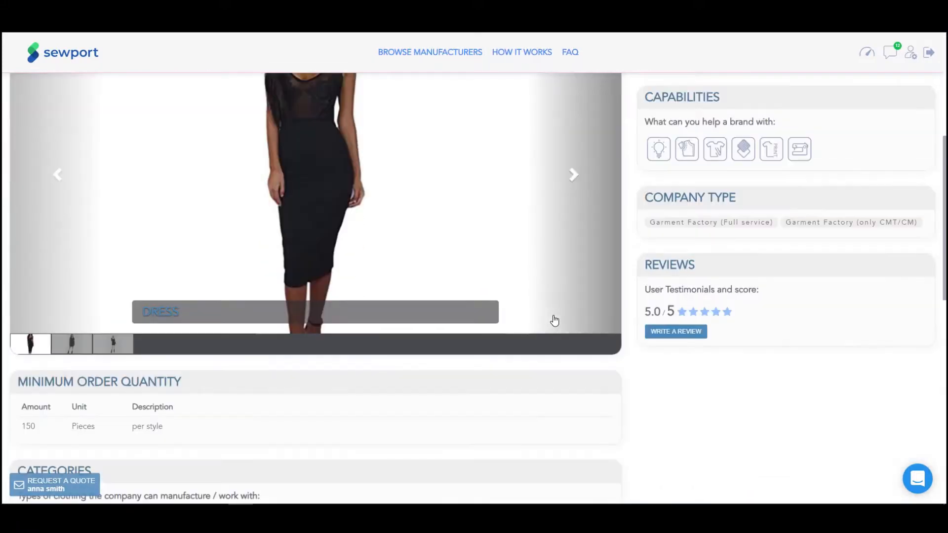
pyautogui.scroll(-3)
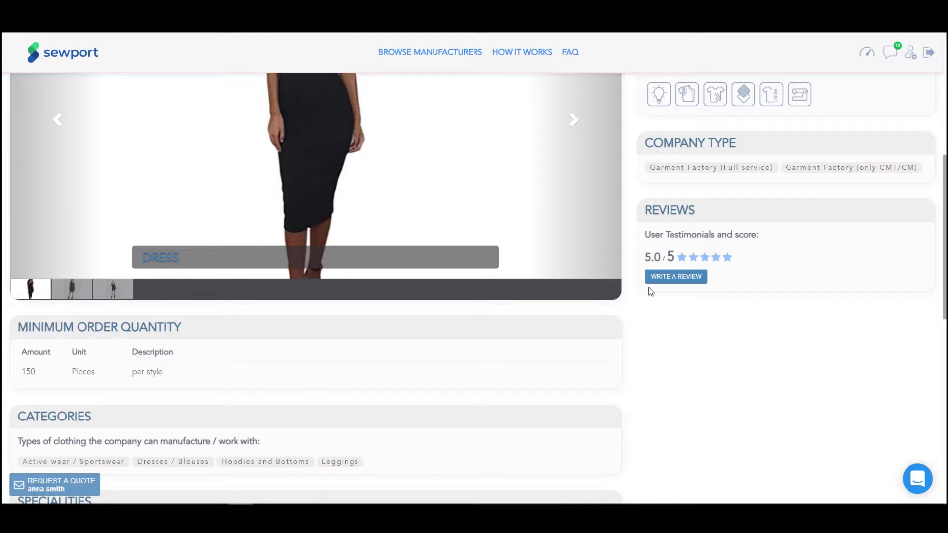
# Submit a four-star review with the comment 'very good services!'.
pyautogui.click(676, 277)
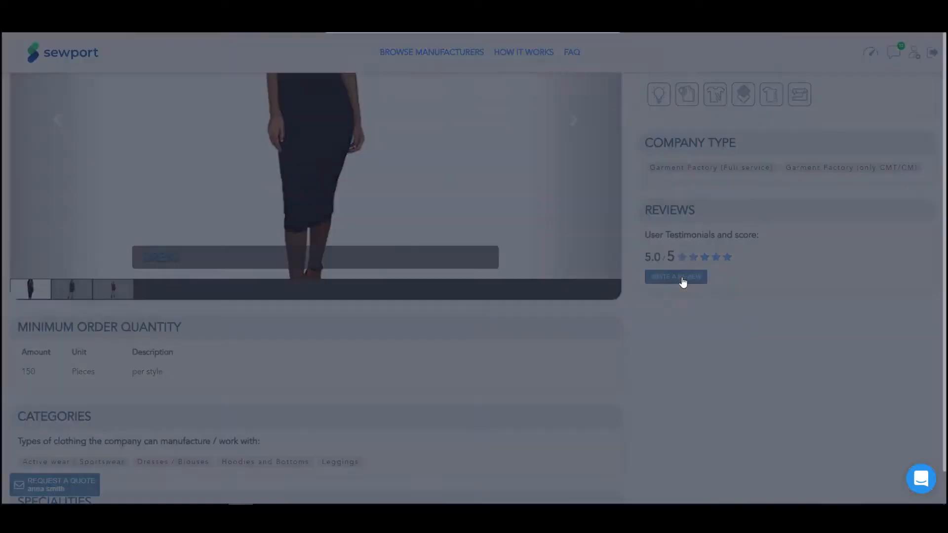
pyautogui.click(675, 277)
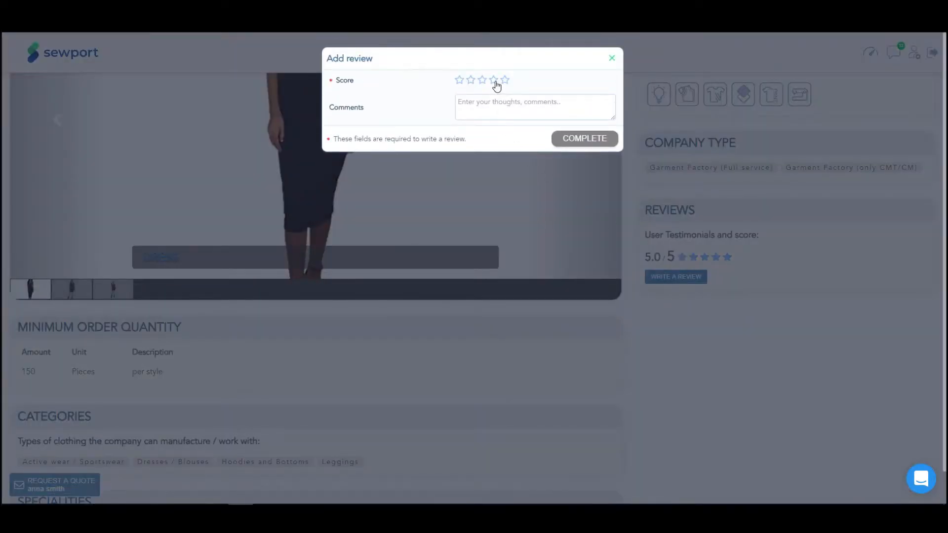
pyautogui.click(494, 79)
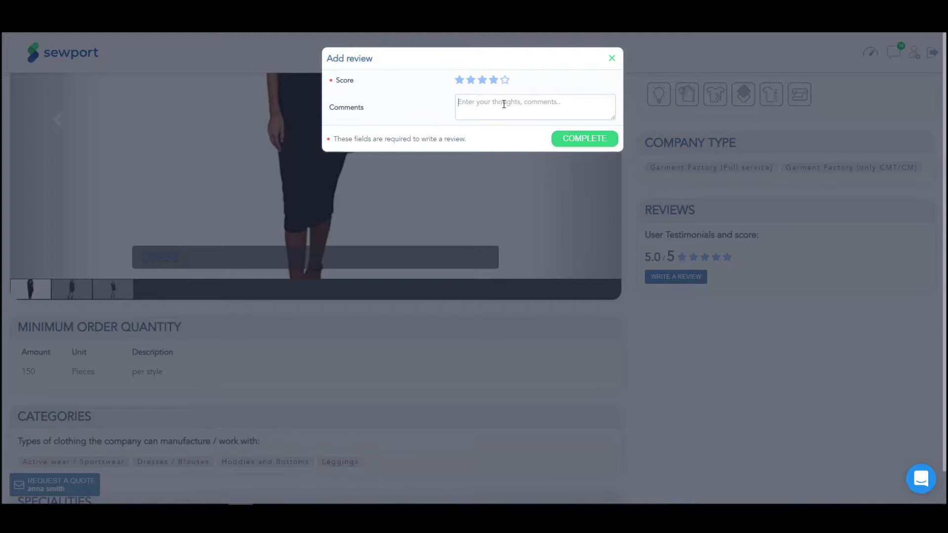
pyautogui.write('very good')
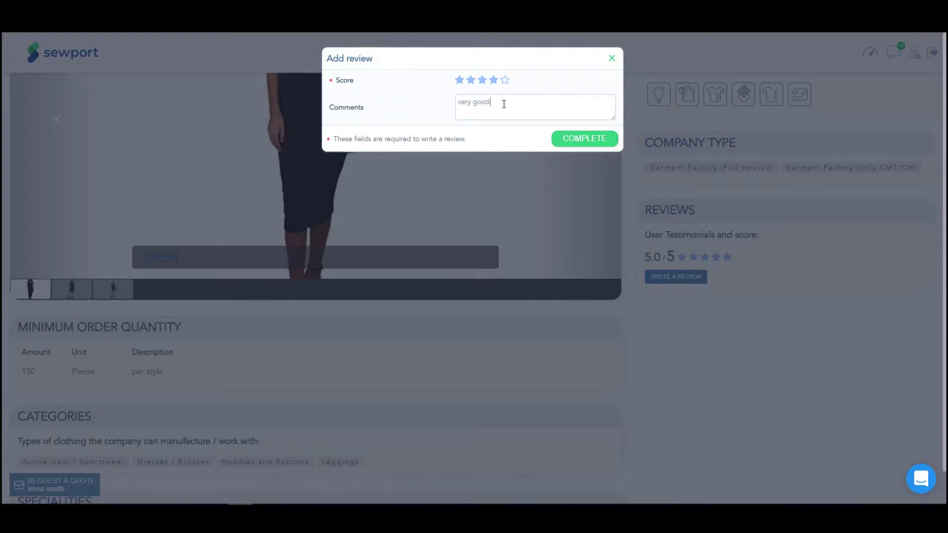
pyautogui.write('services!')
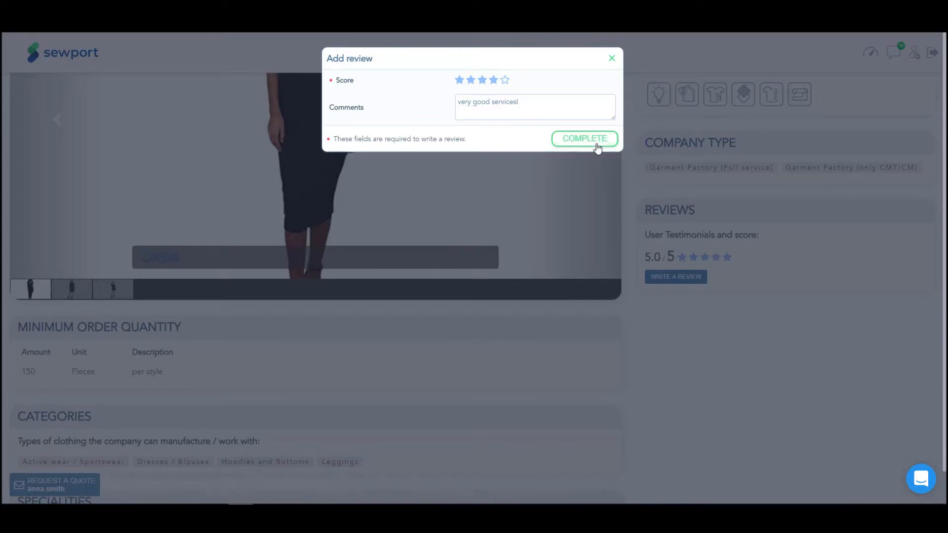
pyautogui.click(584, 138)
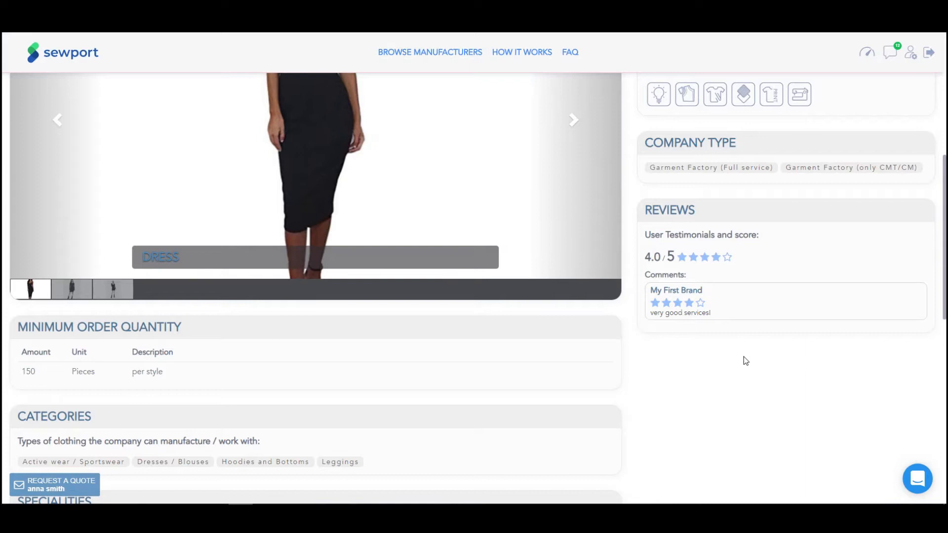